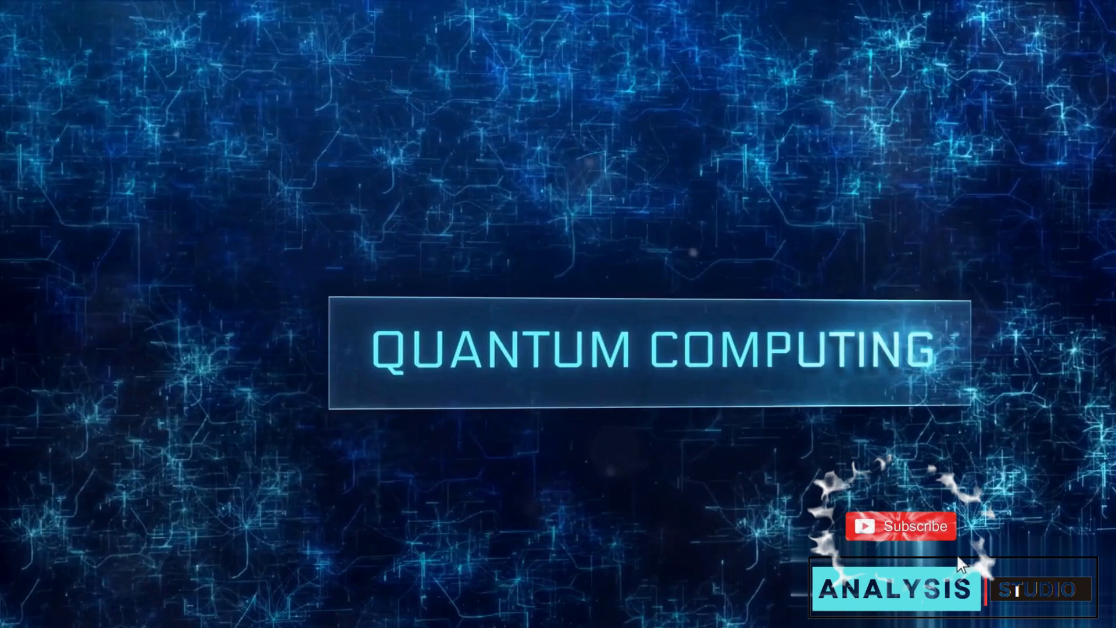
click(900, 526)
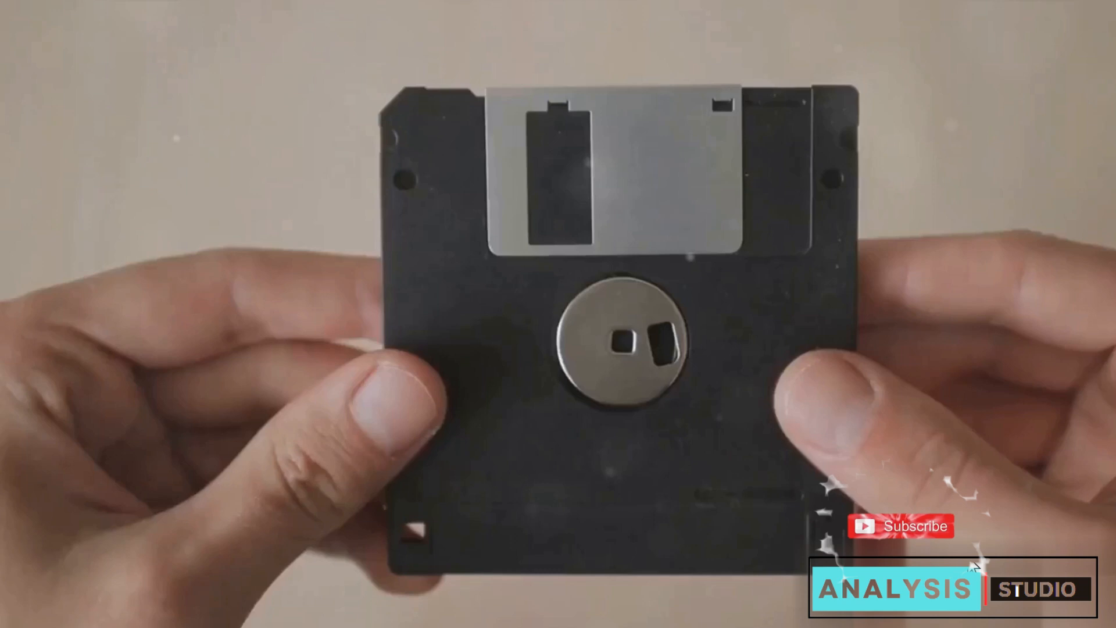
click(901, 526)
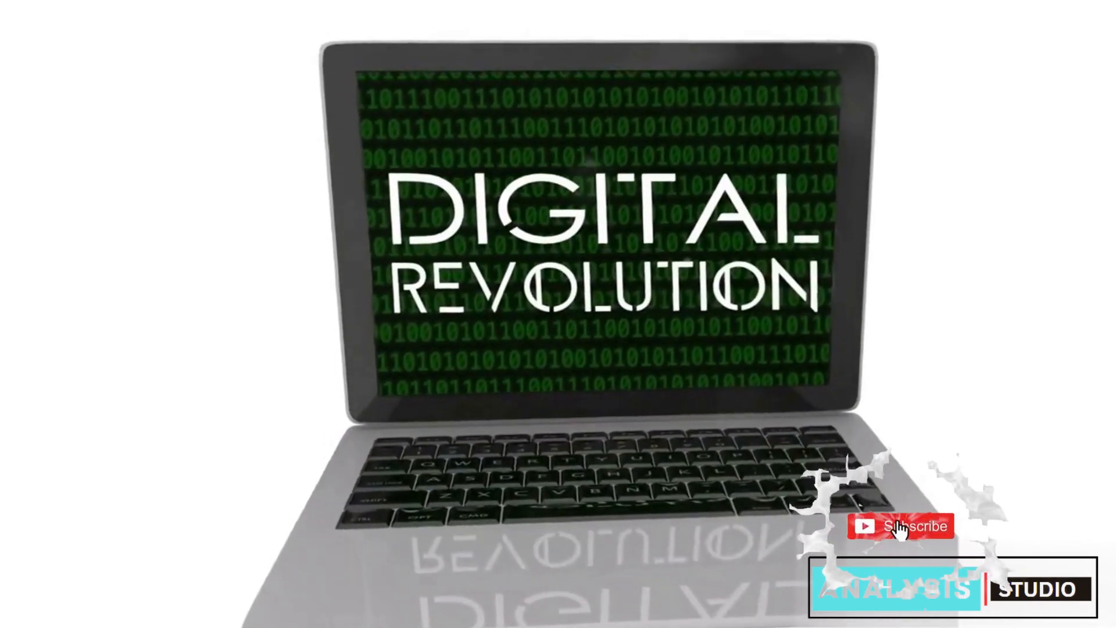
click(900, 526)
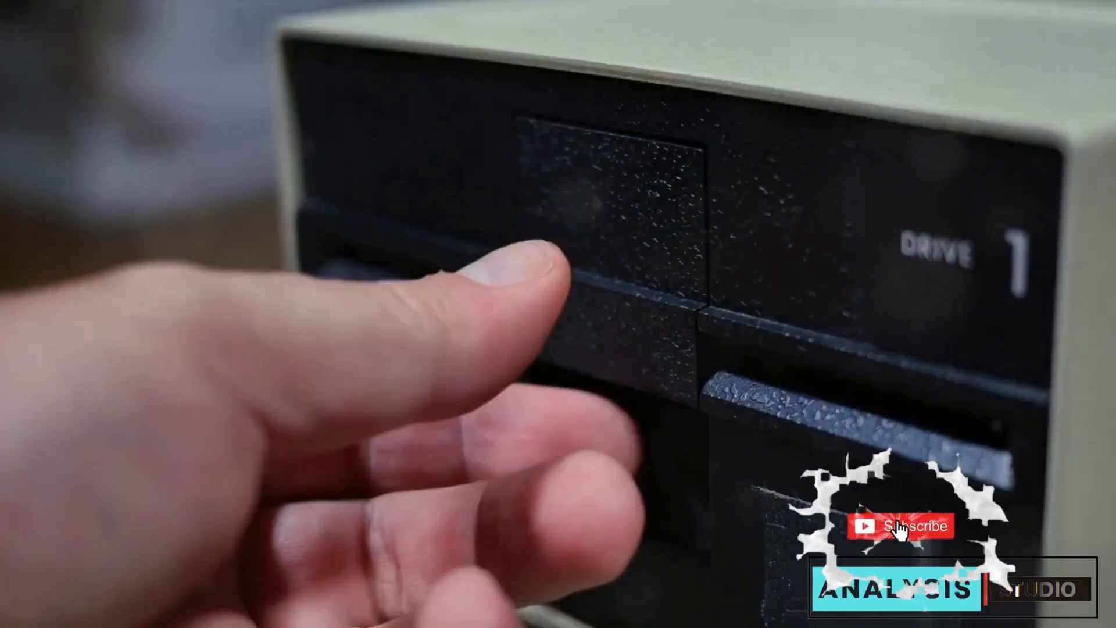
click(900, 526)
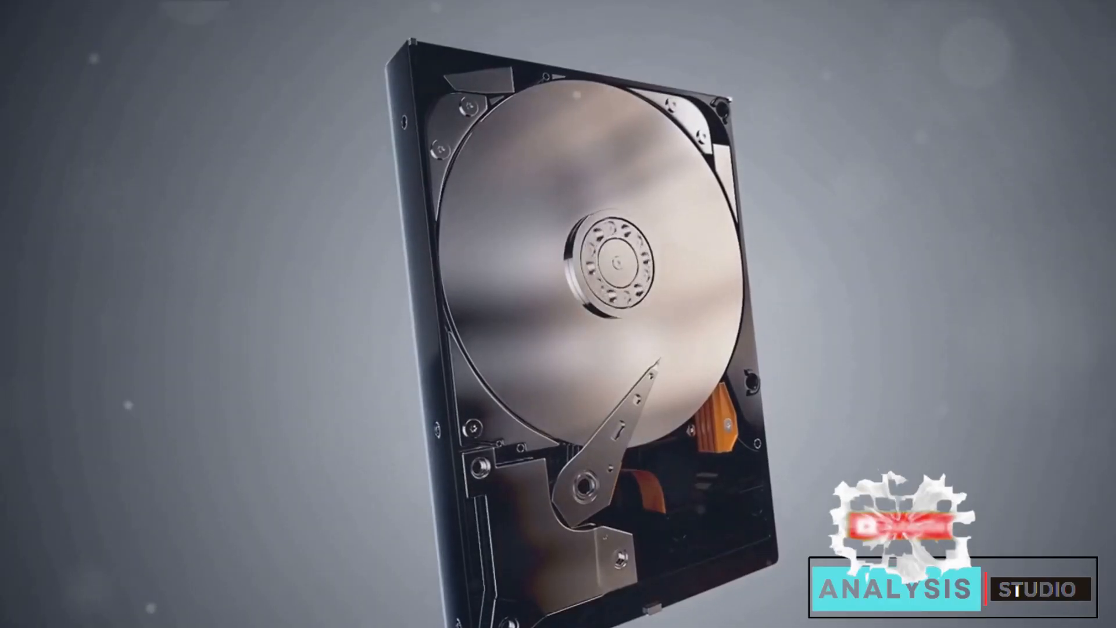
click(883, 527)
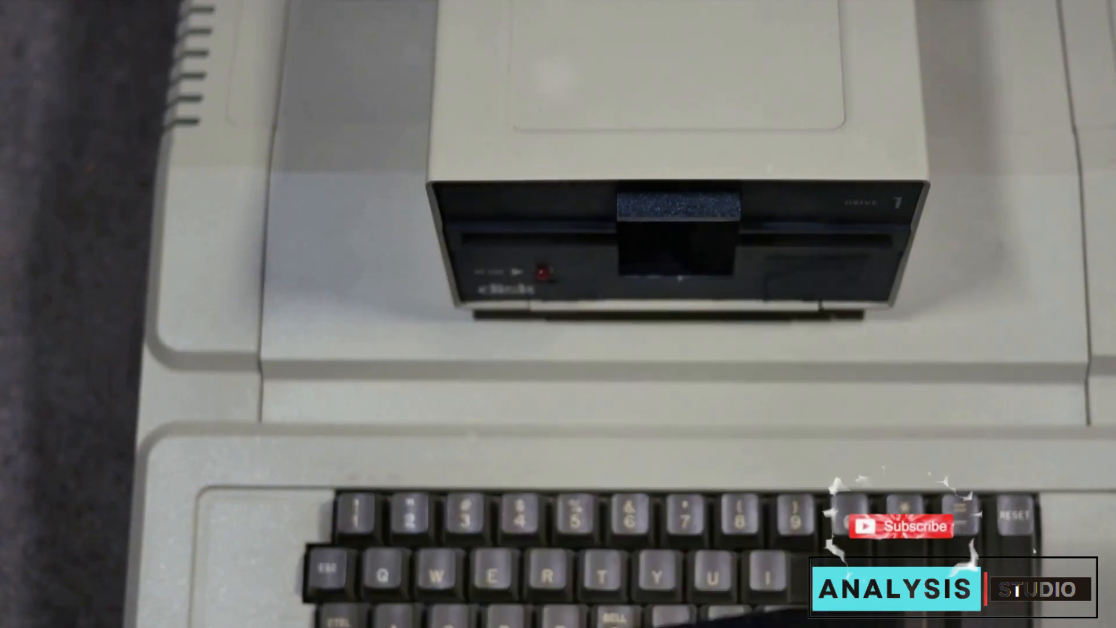
click(900, 527)
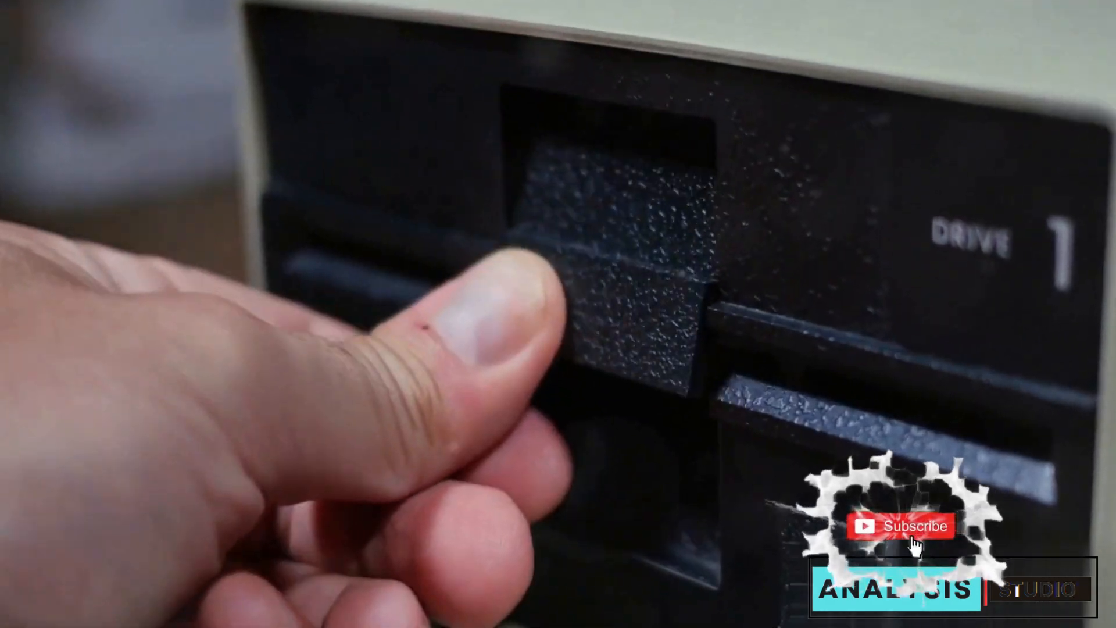
click(898, 526)
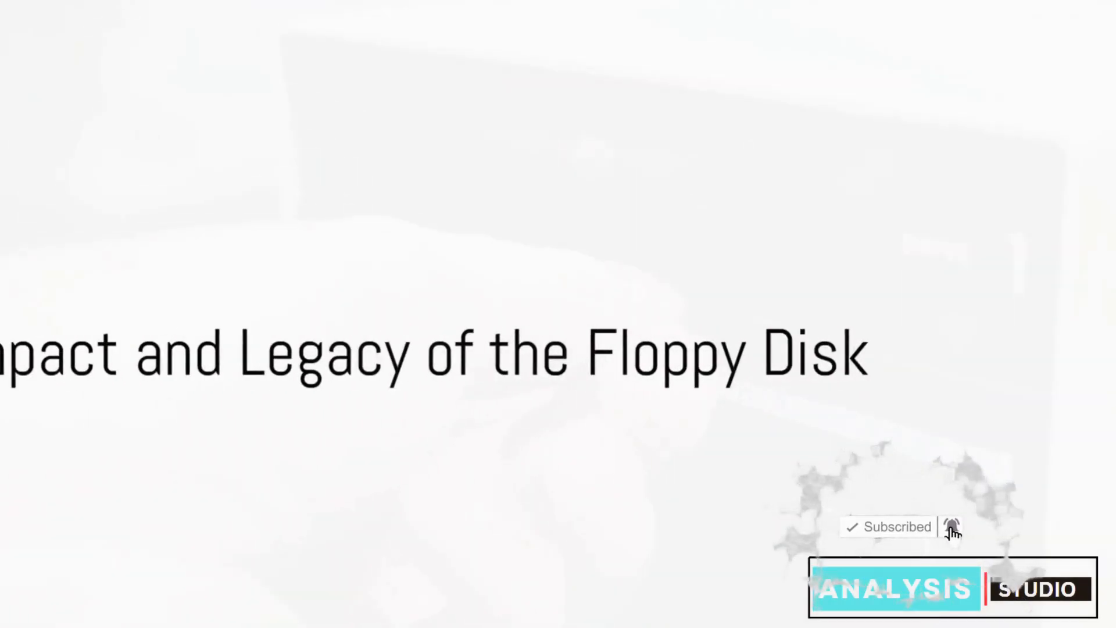